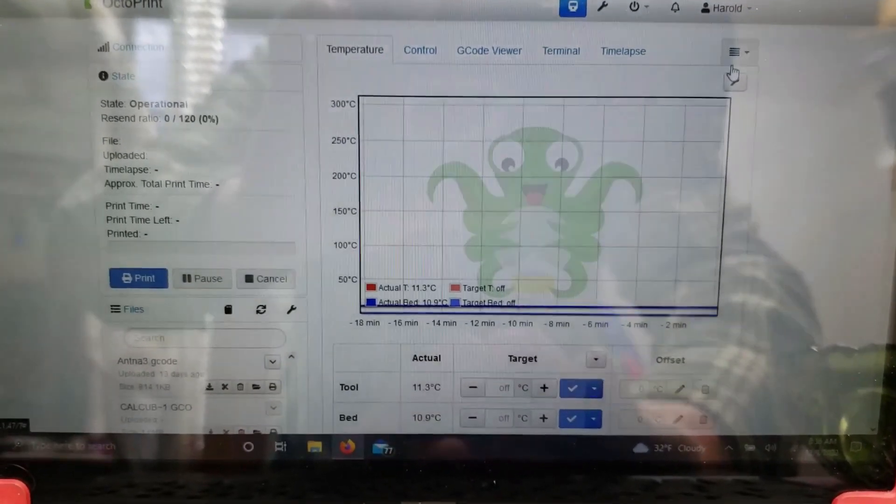
# Step: Reveal the extra plugin tabs menu listing the Bed Visualizer
pyautogui.click(736, 51)
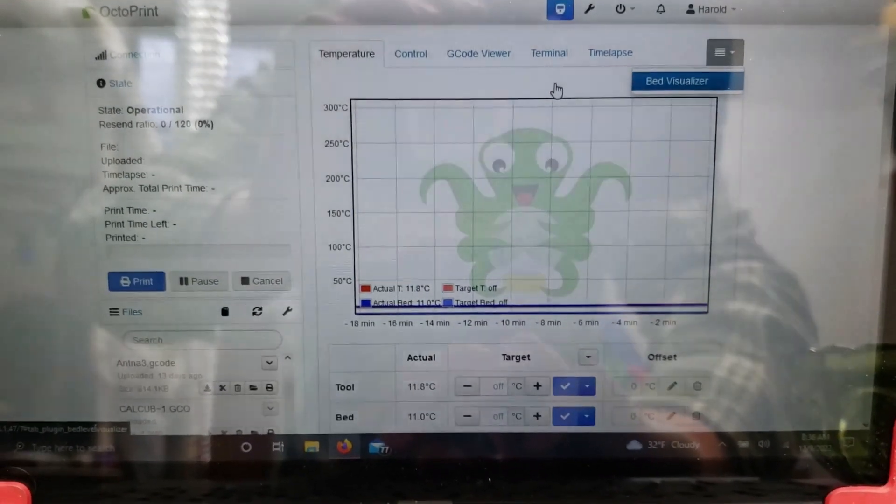
# Step: View the saved bed mesh in Bed Visualizer and start Update Mesh Now
pyautogui.click(677, 80)
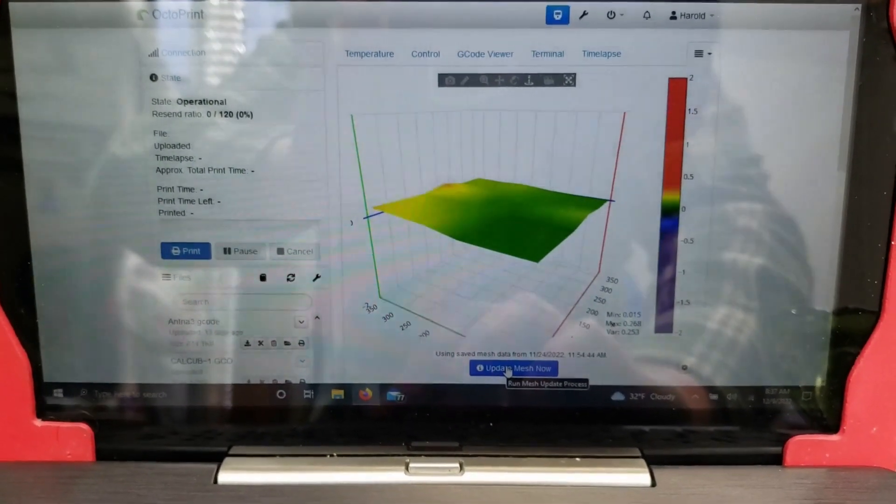
pyautogui.click(513, 368)
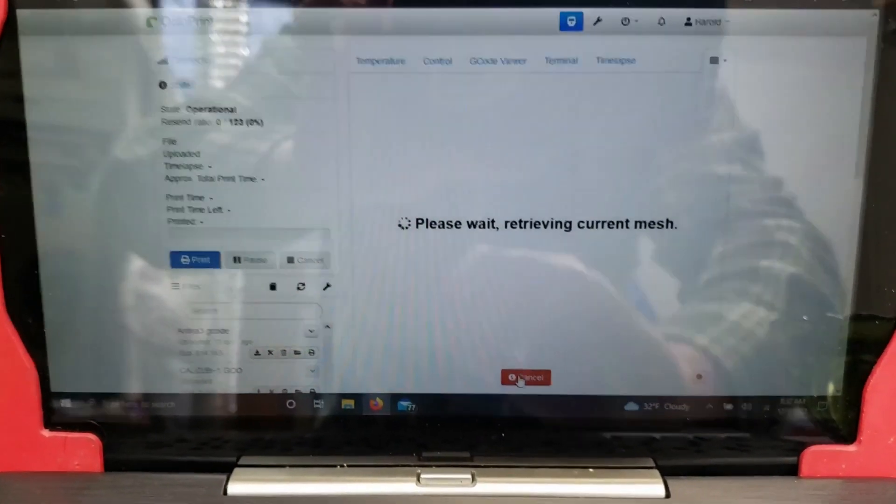